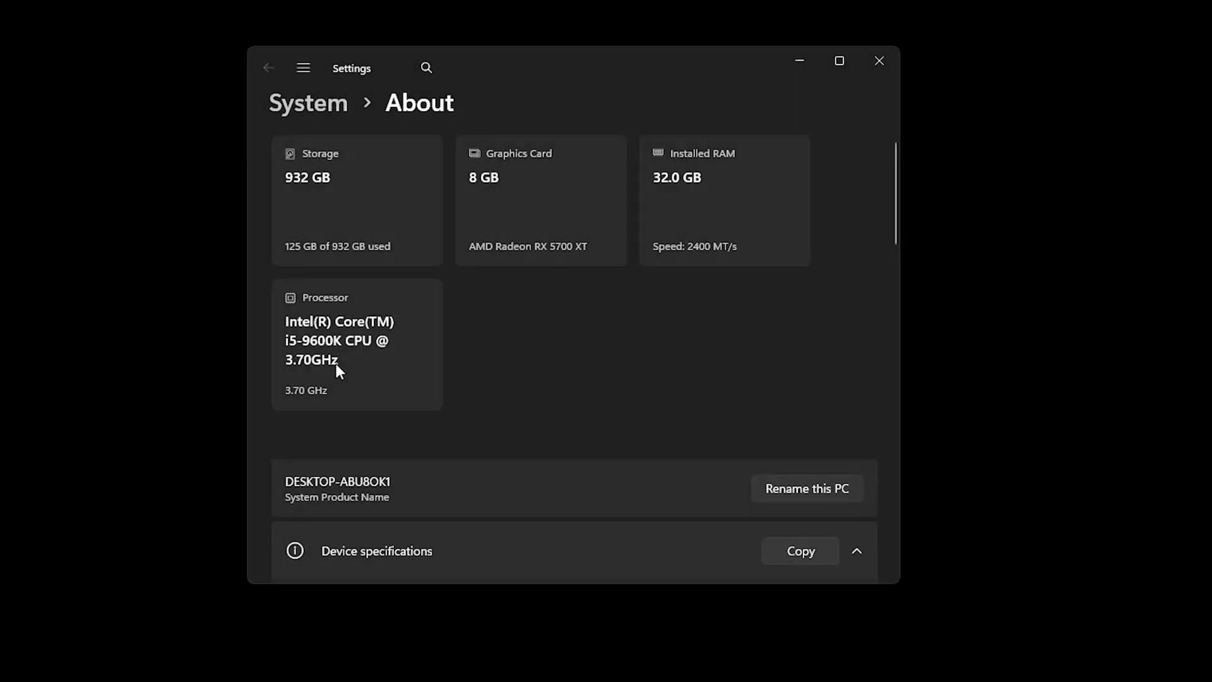
mouse_move(972, 202)
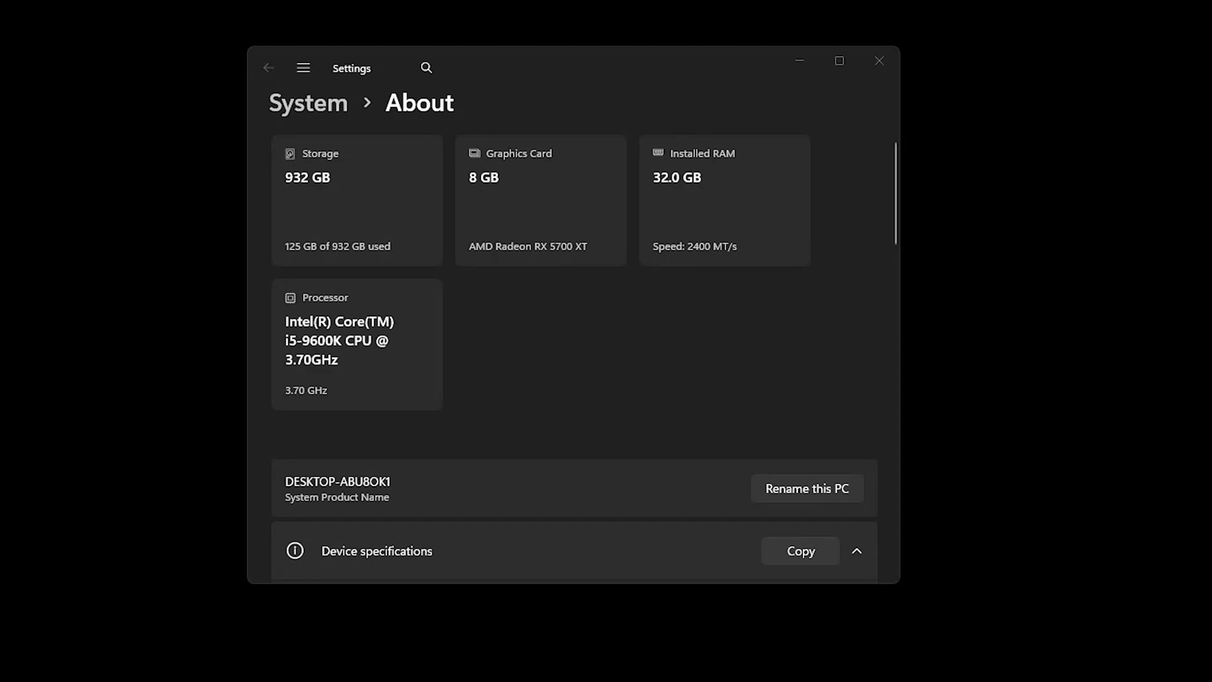
mouse_move(878, 61)
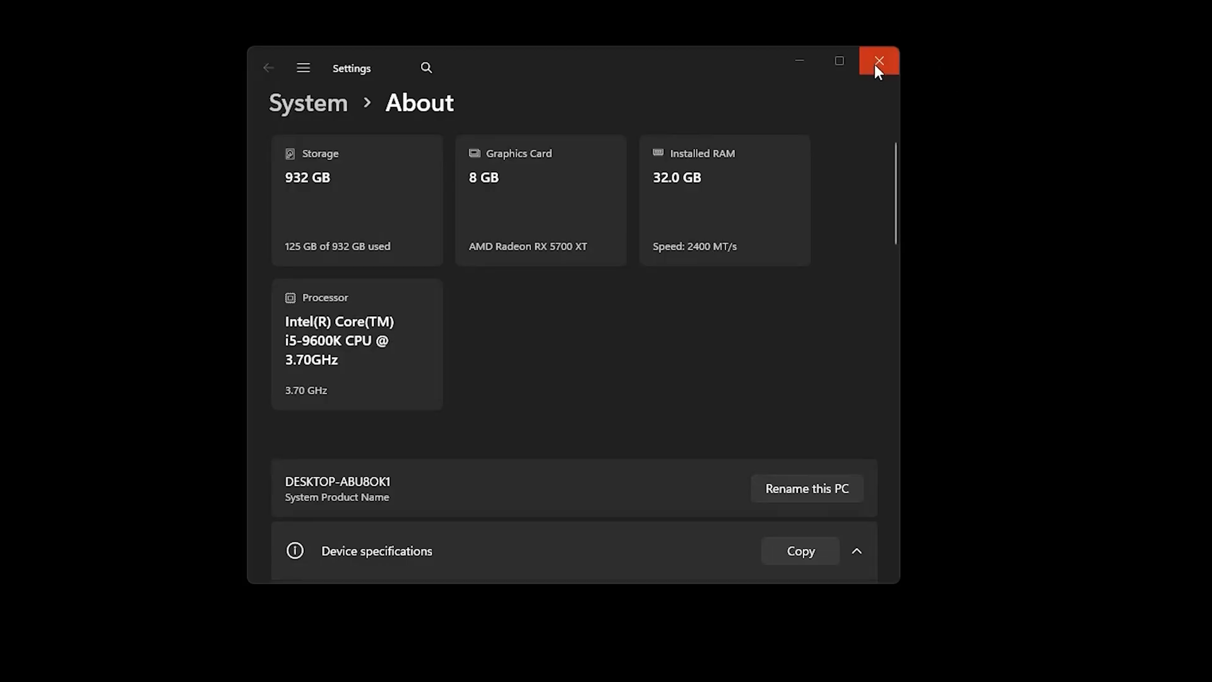
click(877, 62)
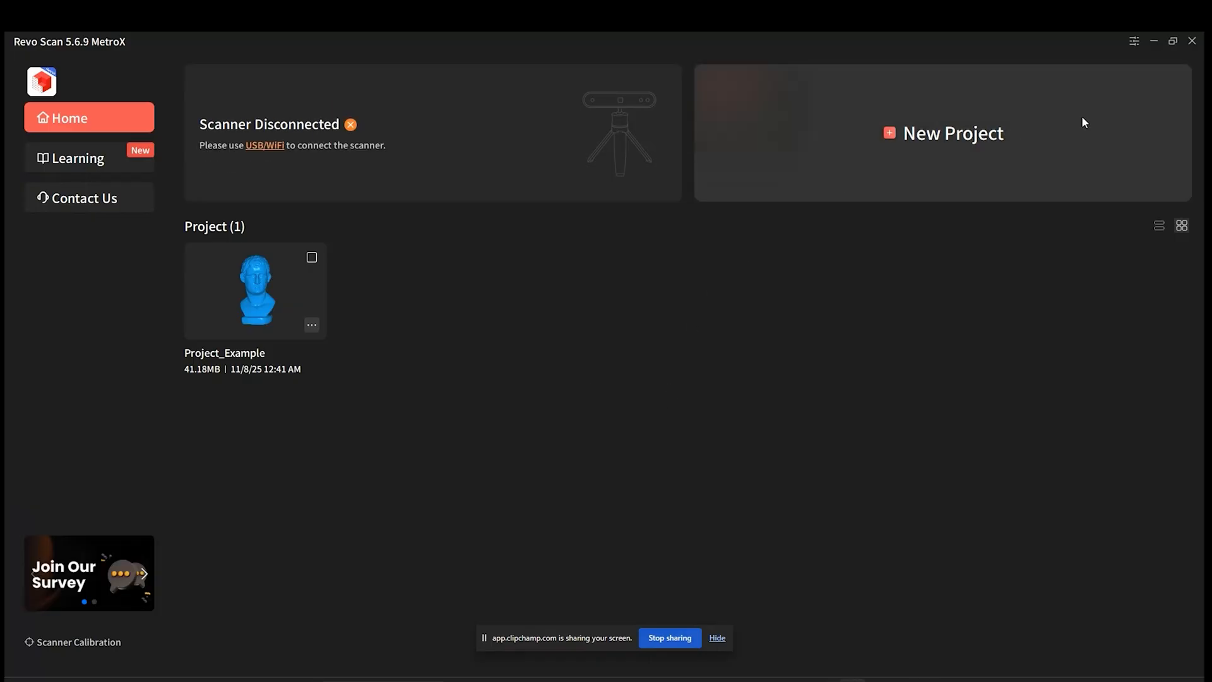
click(1133, 42)
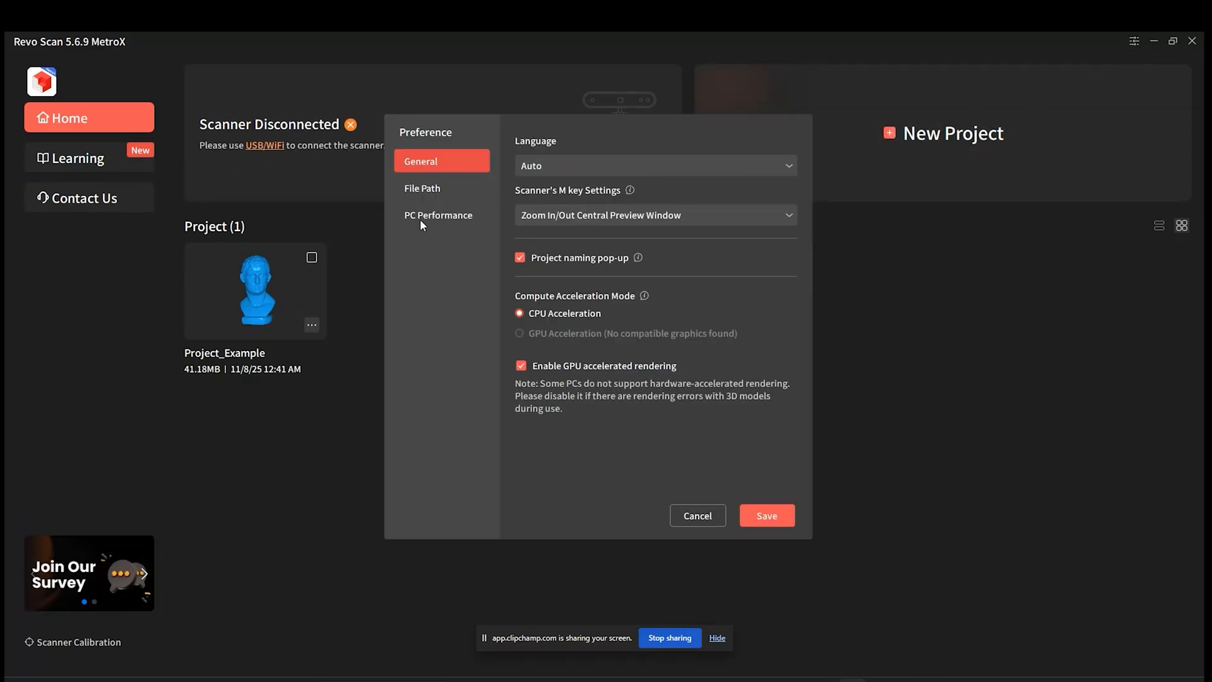
click(438, 215)
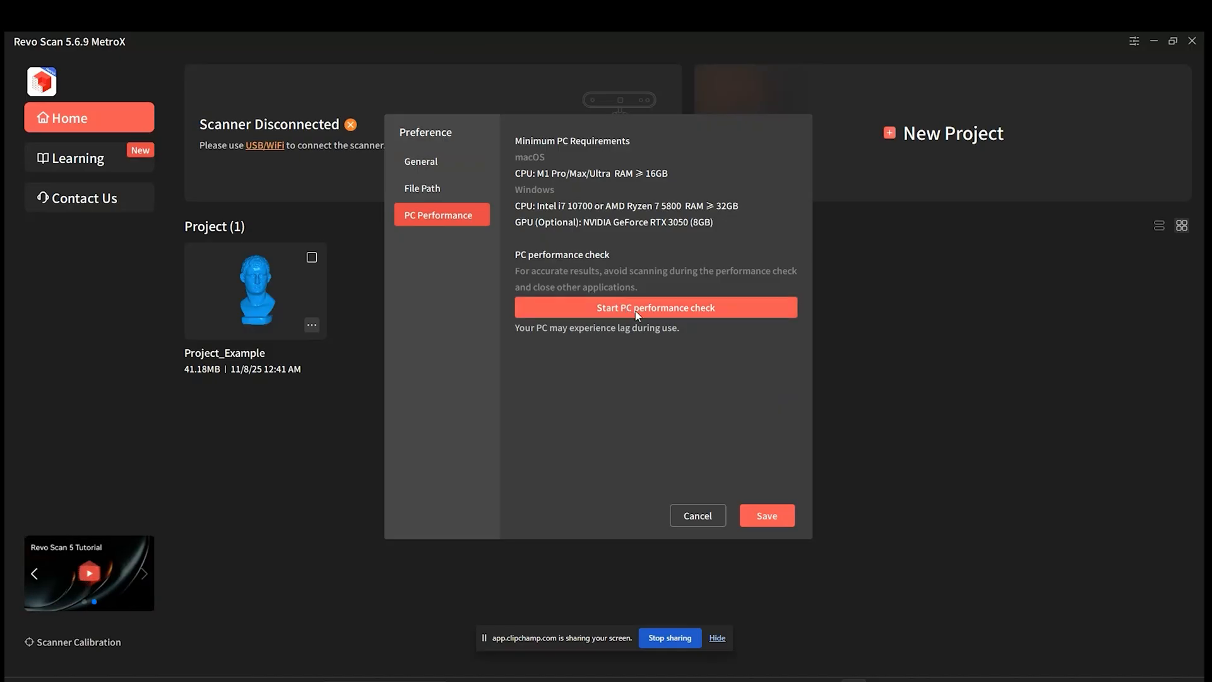
click(654, 307)
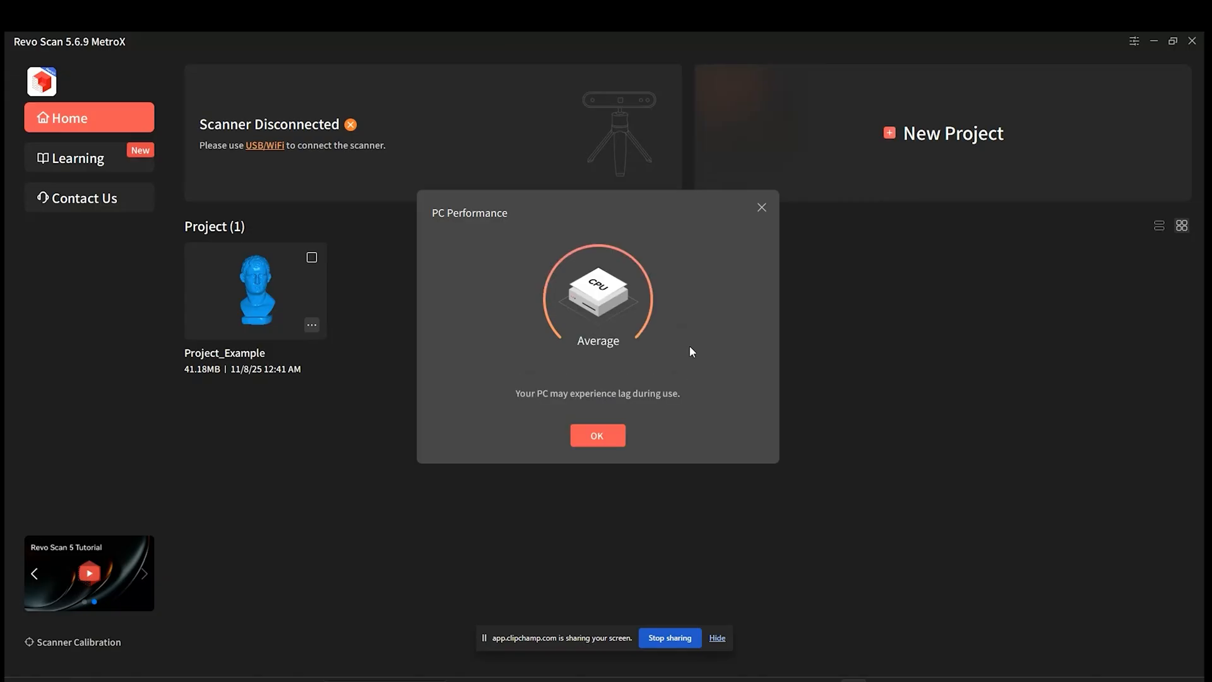
mouse_move(629, 354)
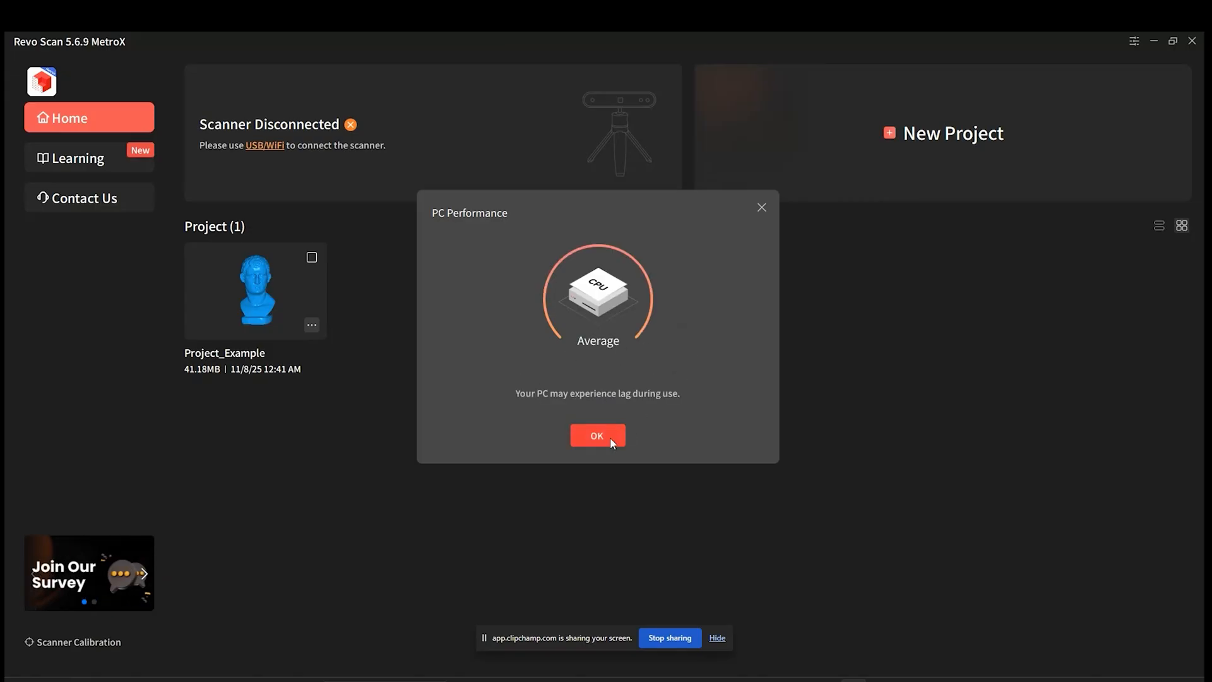
click(596, 435)
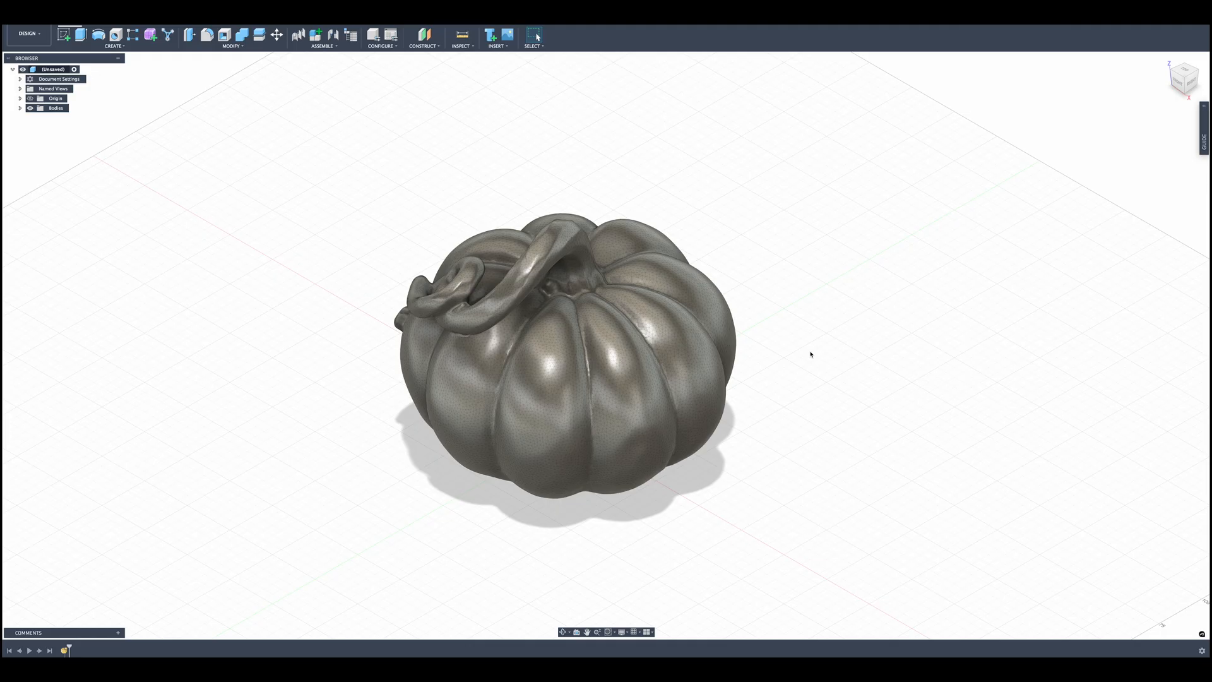
mouse_move(633, 259)
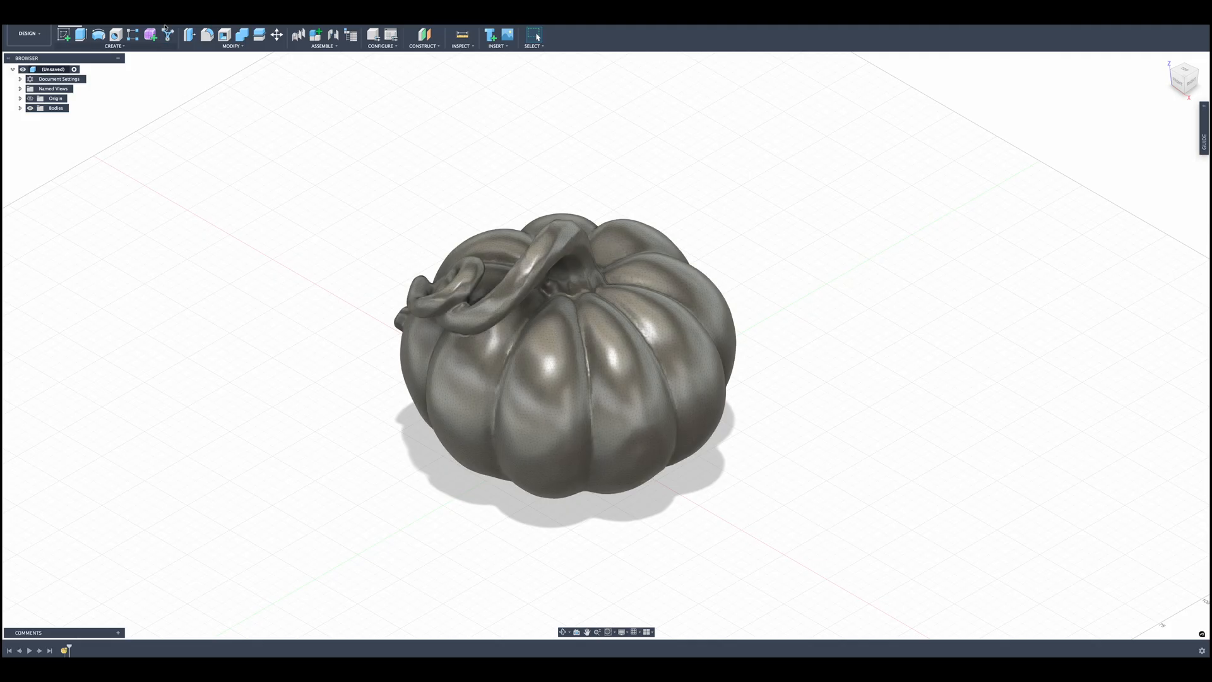
Step: Start Convert Mesh with Parametric operation and select the pumpkin mesh as the body
click(231, 38)
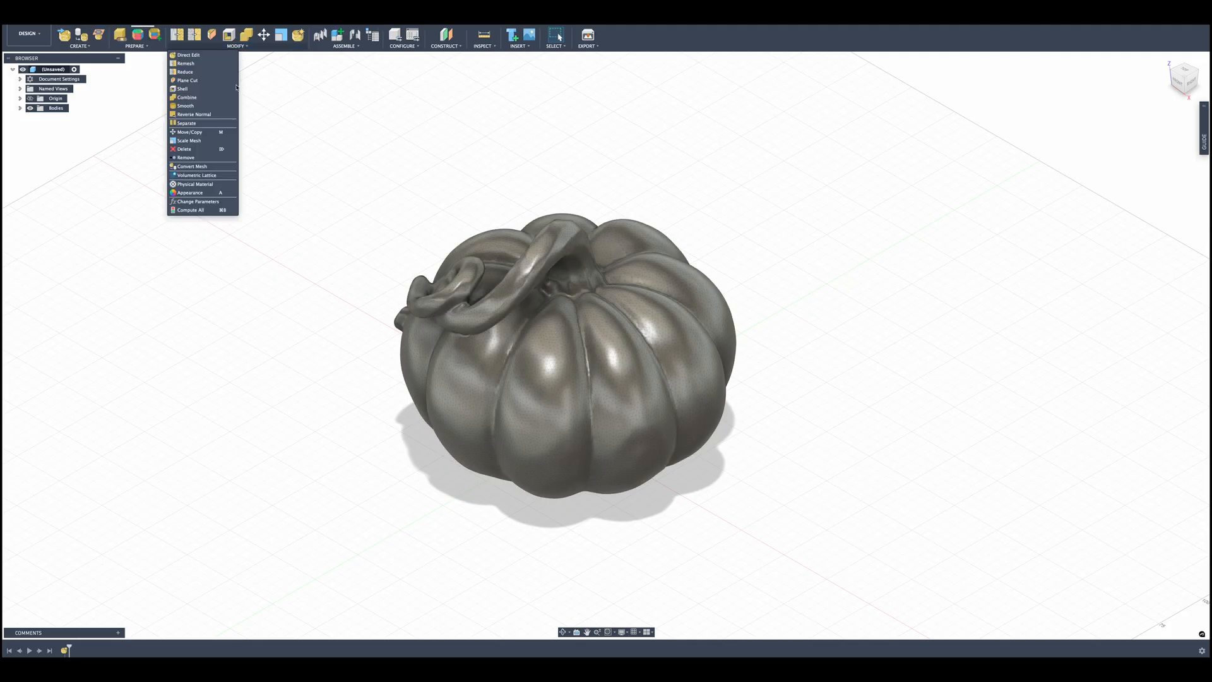
click(191, 166)
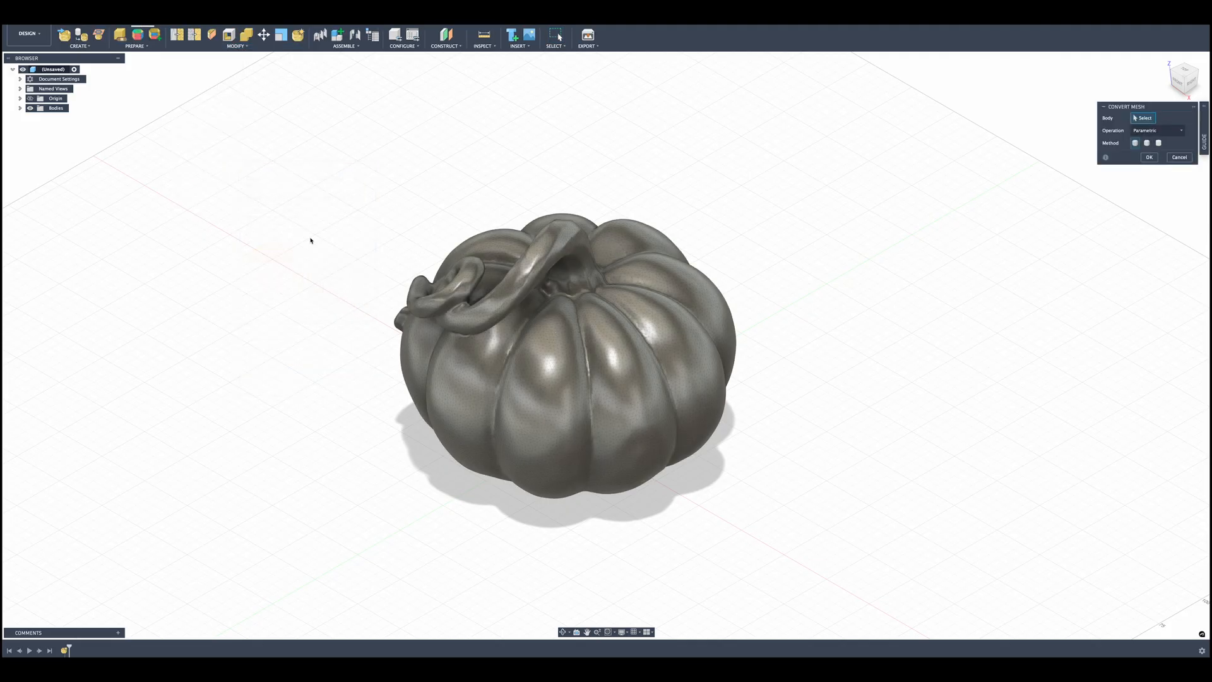
click(565, 348)
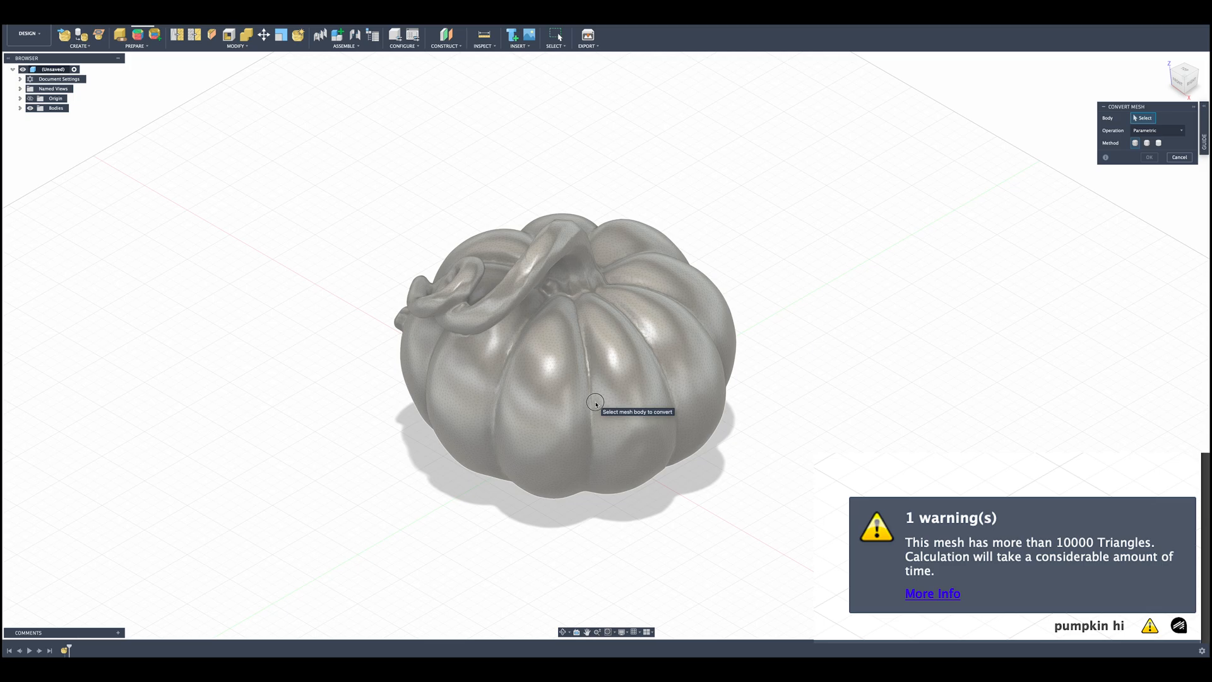
click(595, 403)
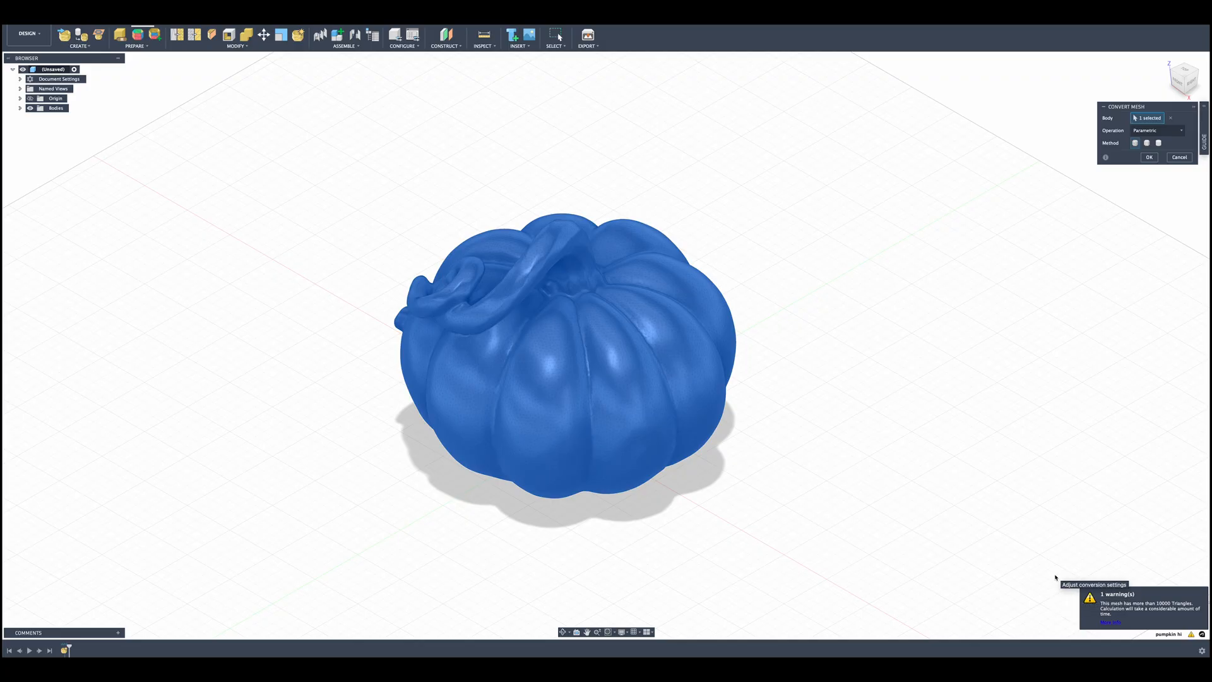
mouse_move(965, 499)
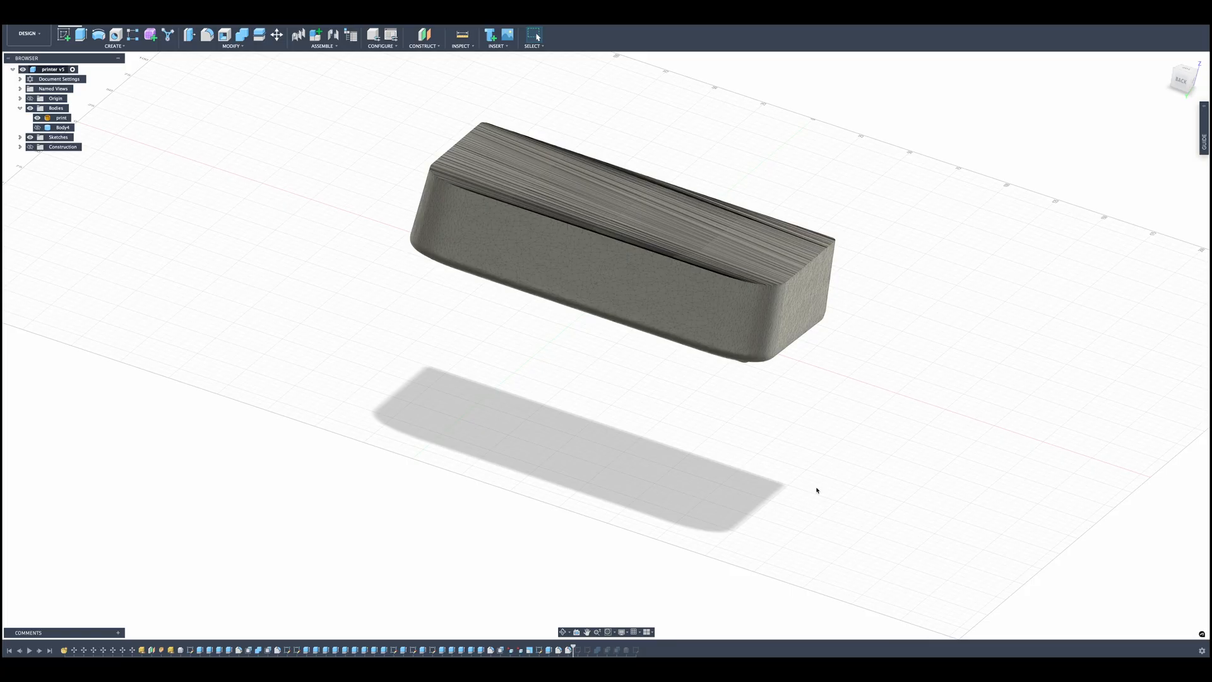
mouse_move(772, 429)
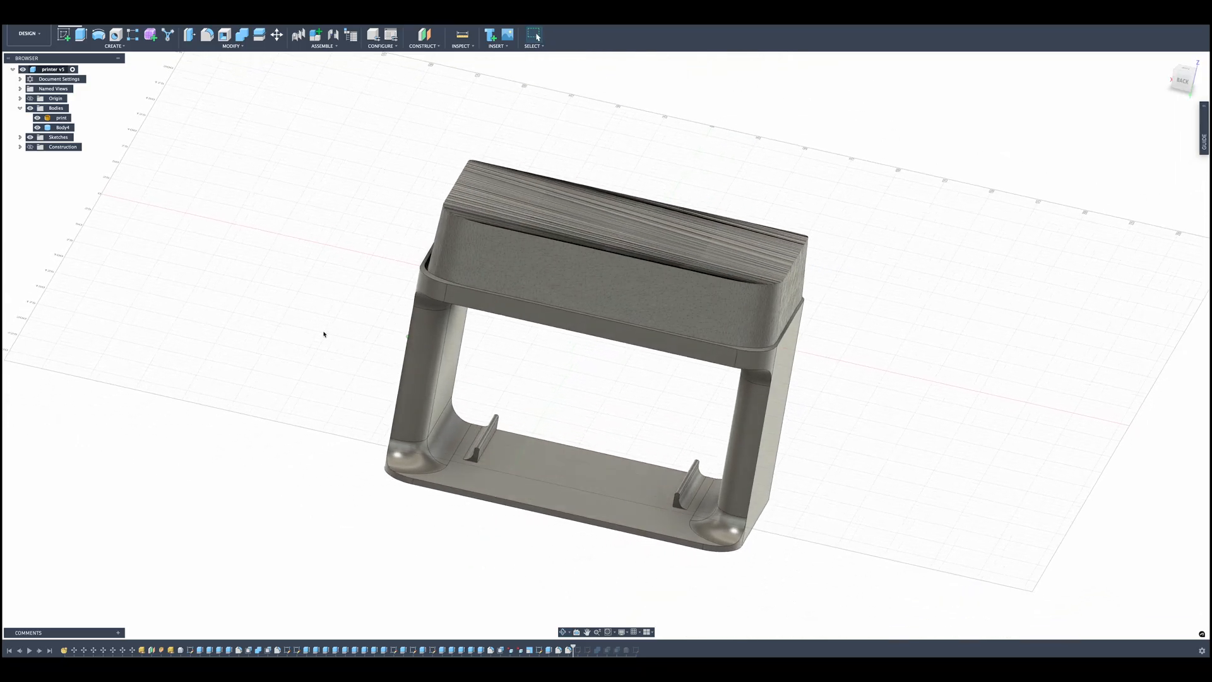
mouse_move(538, 654)
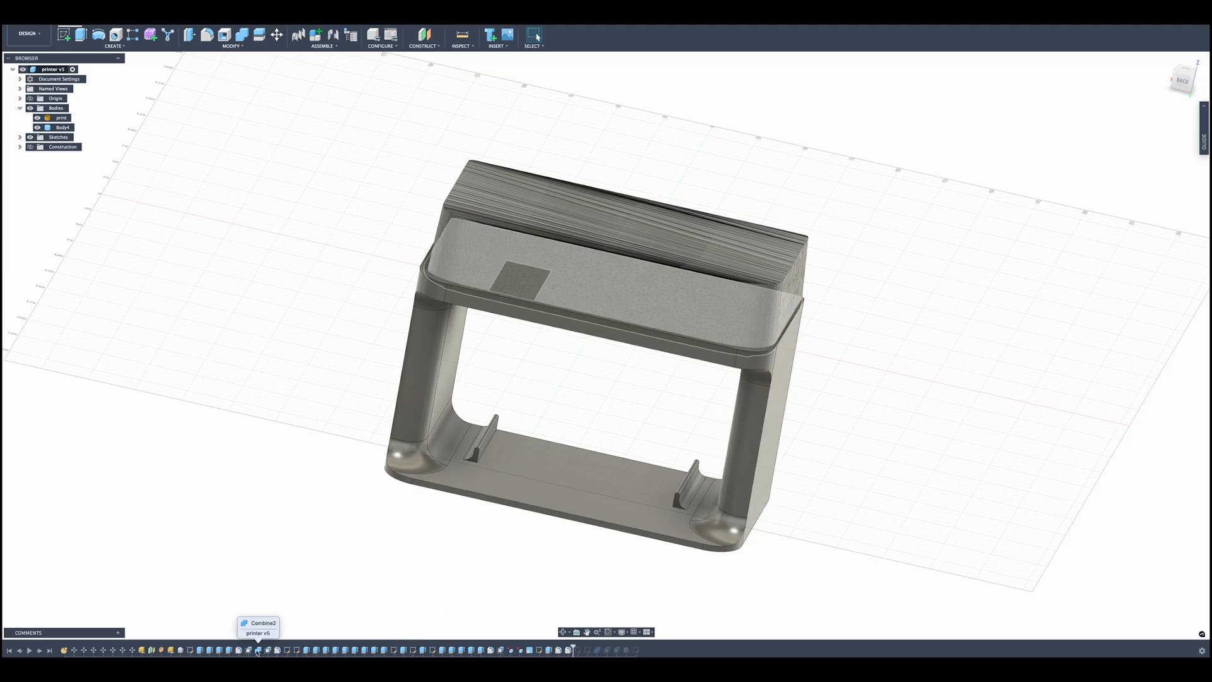
mouse_move(313, 575)
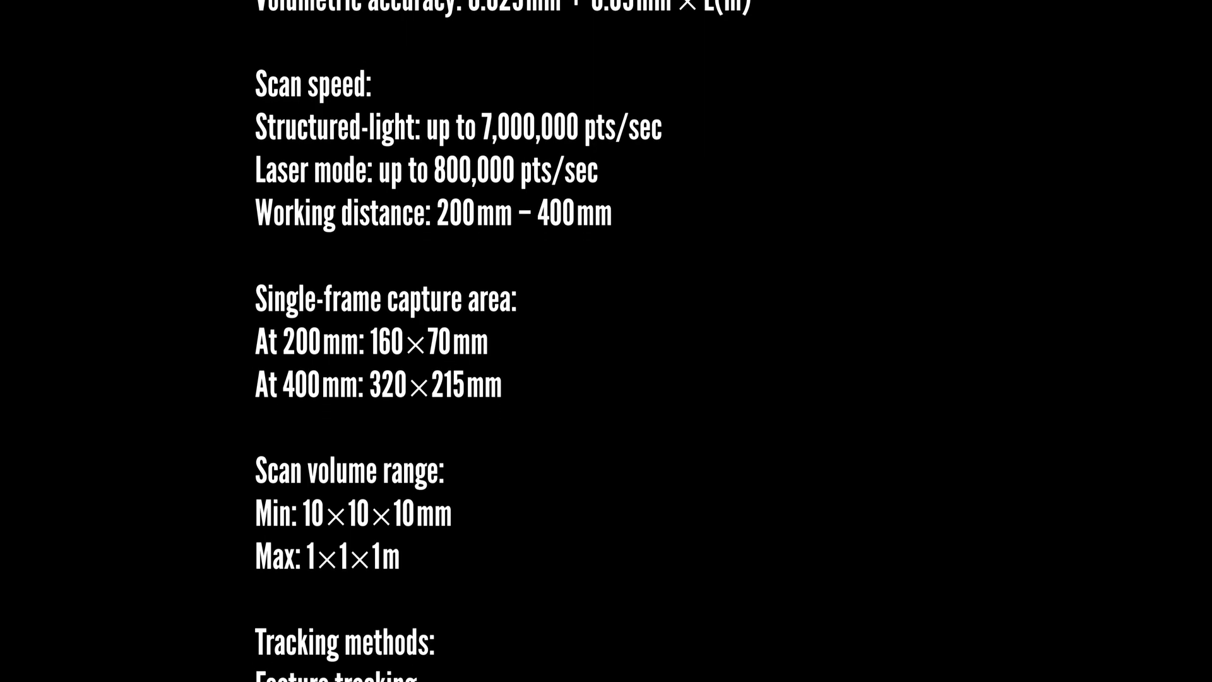
scroll(down, 3)
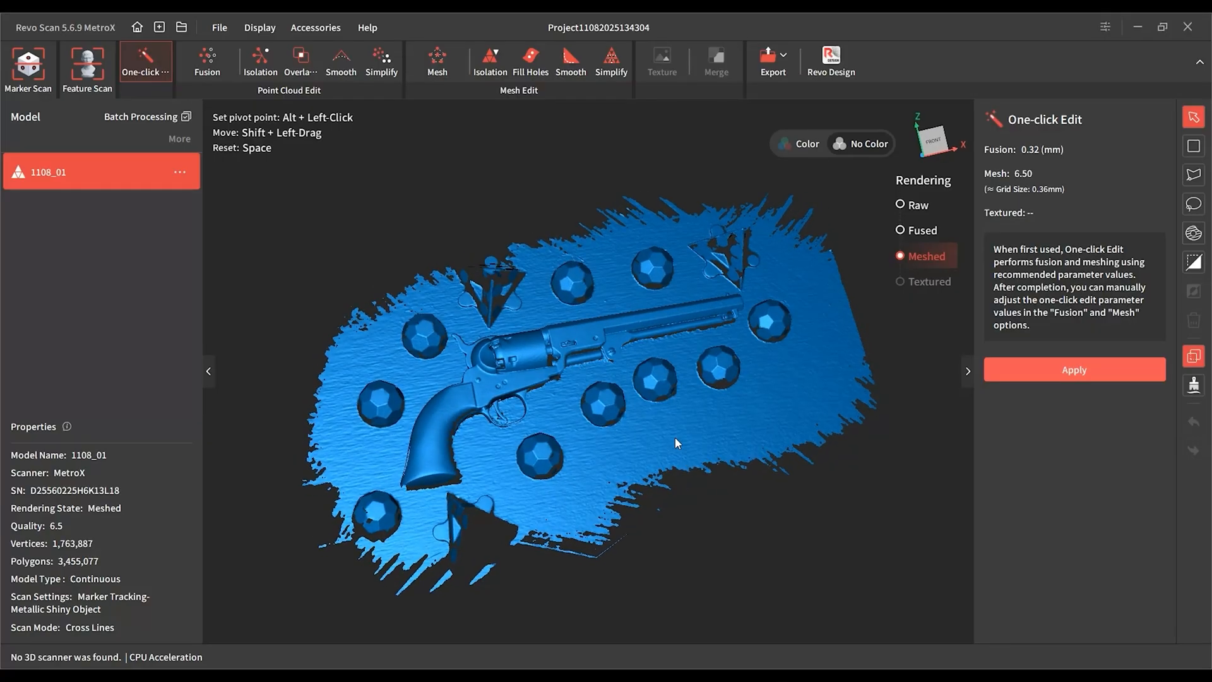
Step: Activate the mesh-area selection tool for deleting stray surface from the revolver scan
click(1194, 234)
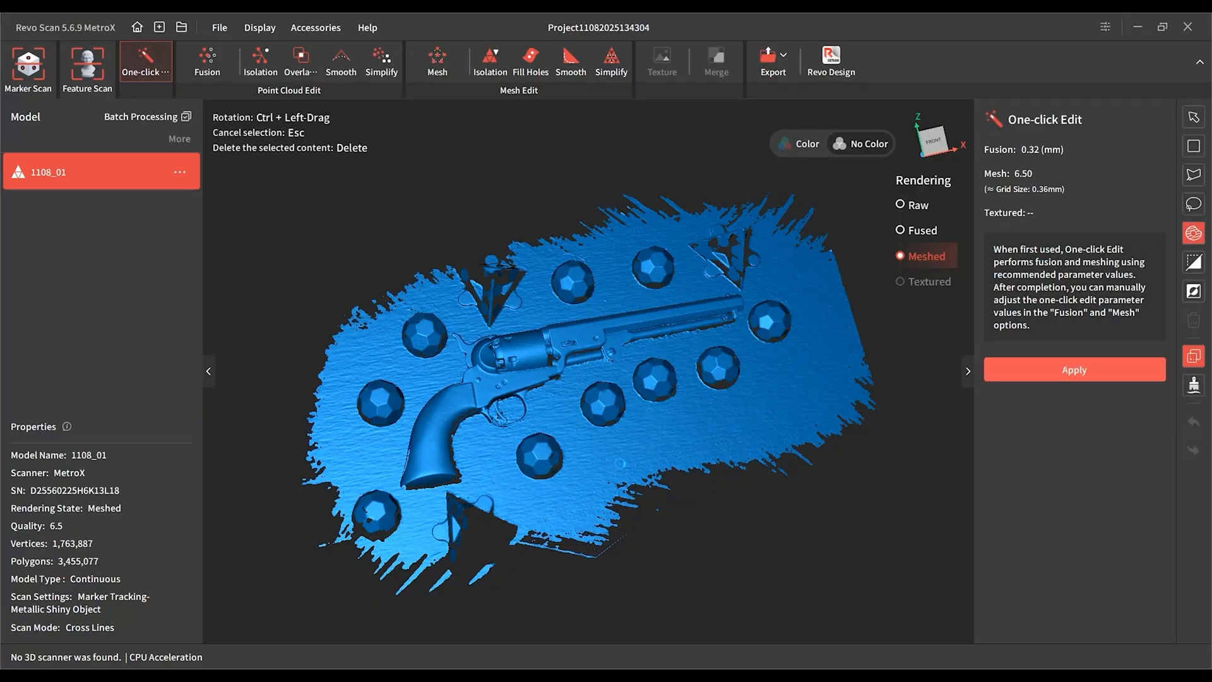